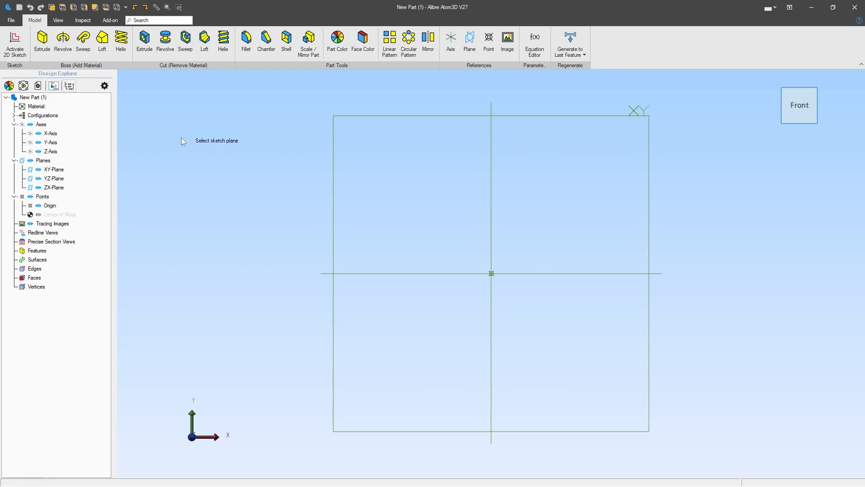
{"action": "mouse_move", "coordinate": [751, 144]}
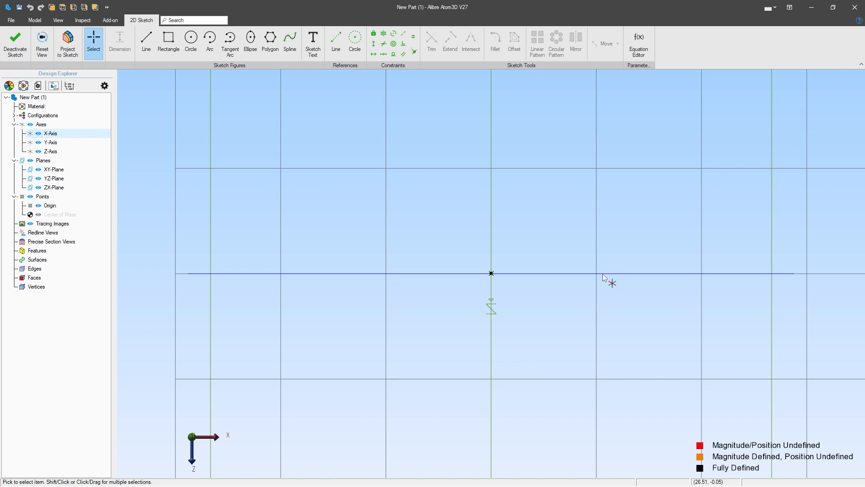
- Draw a wide rectangle with its first corner anchored at the sketch origin
{"action": "left_click", "coordinate": [169, 42]}
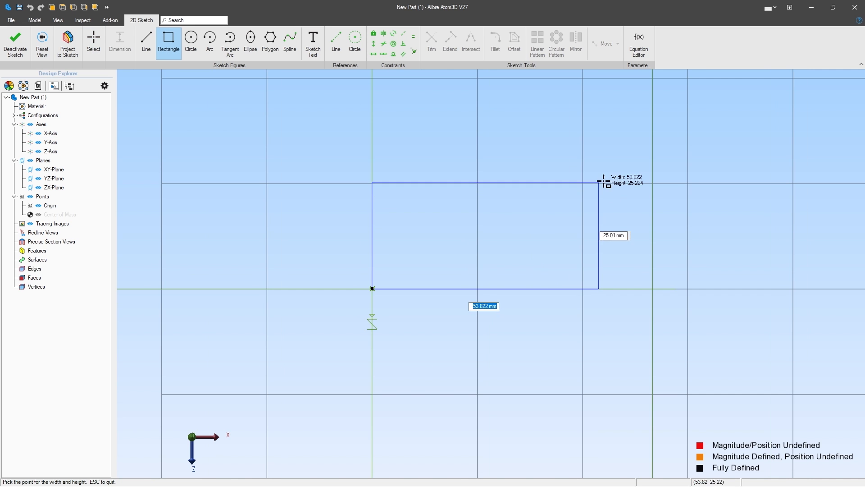
{"action": "left_click", "coordinate": [602, 181]}
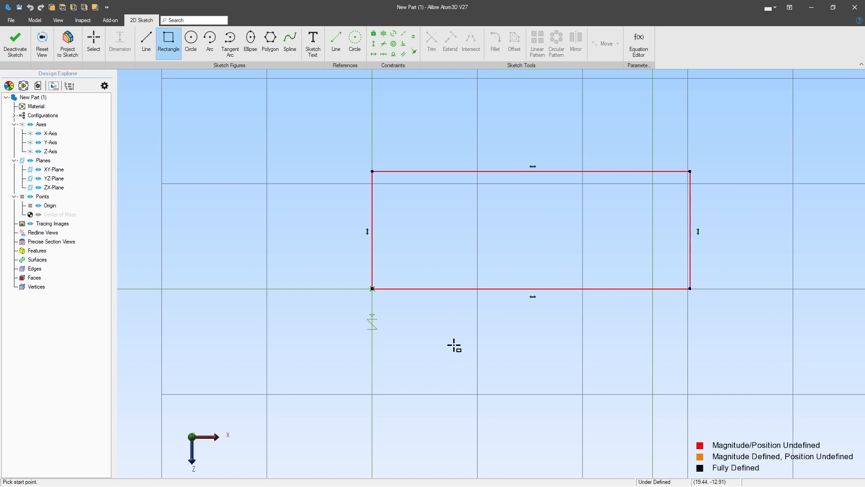
{"action": "mouse_move", "coordinate": [394, 325]}
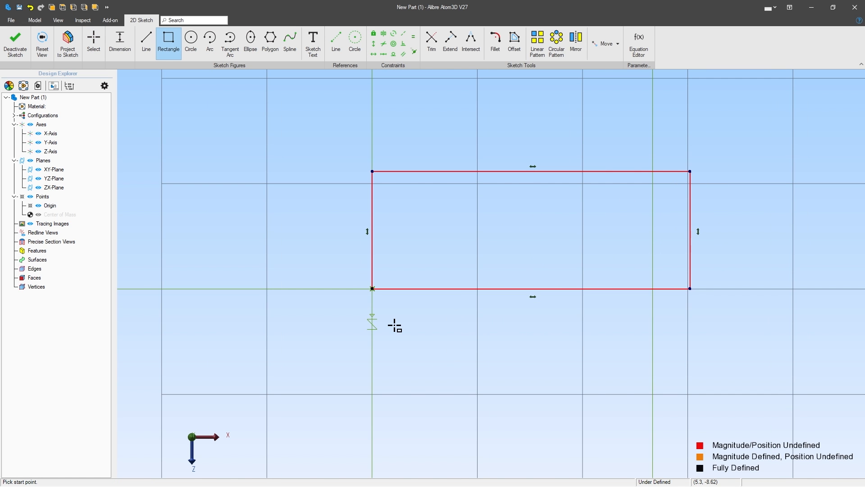